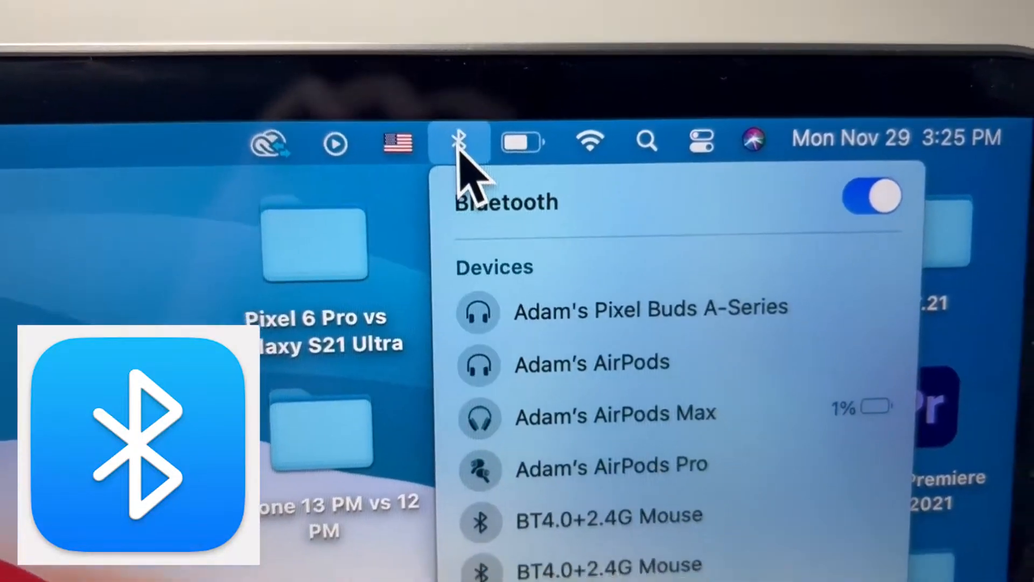
Review the known devices in the Bluetooth menu and go to Bluetooth Preferences…
scroll(down, 3)
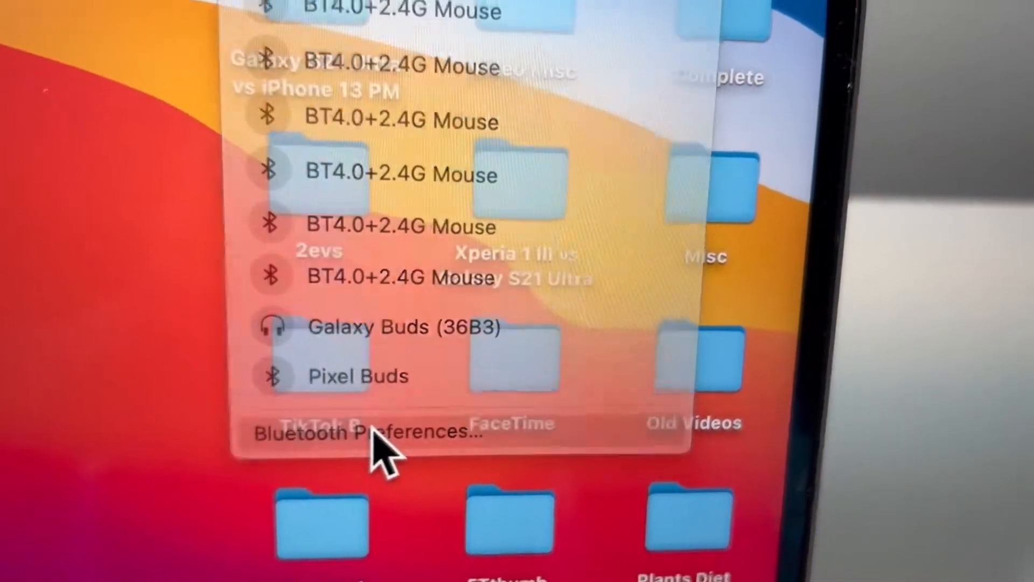
click(360, 432)
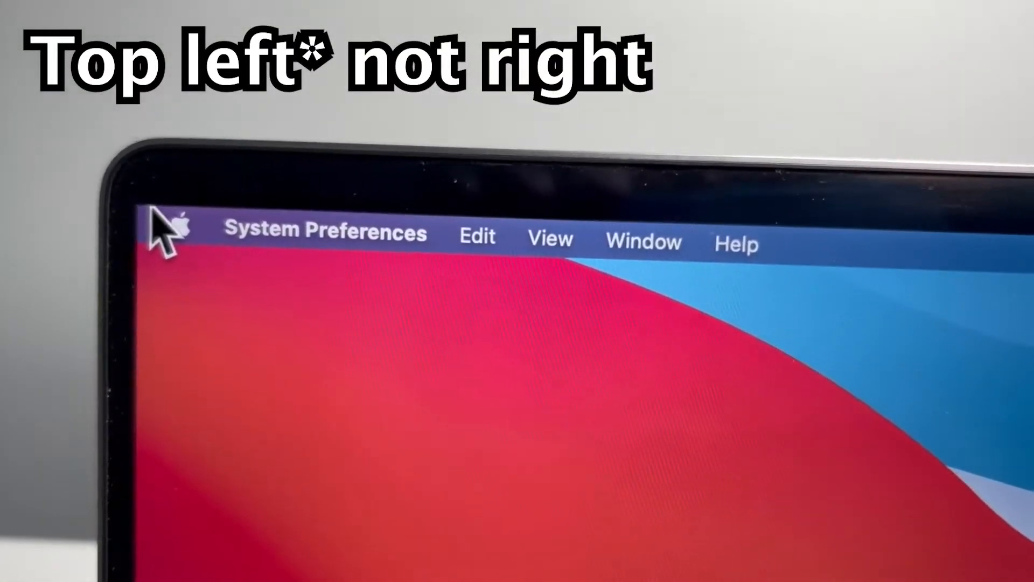
click(172, 229)
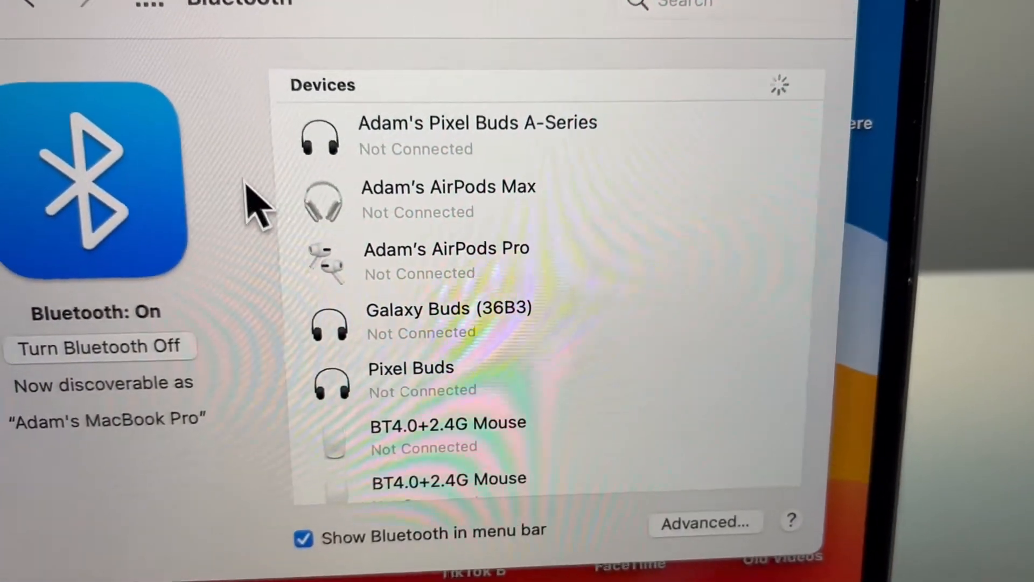
scroll(down, 3)
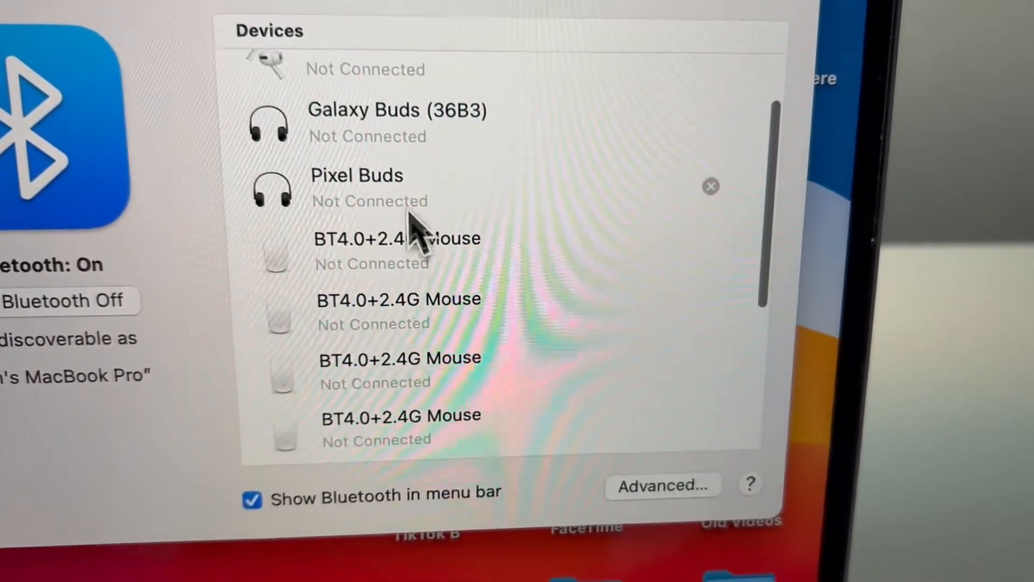
scroll(down, 3)
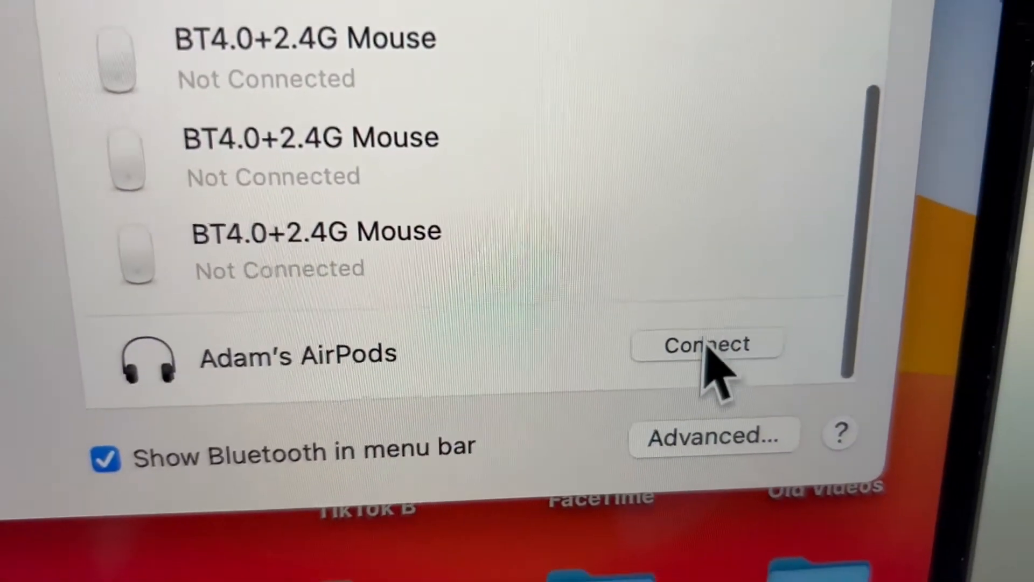
click(706, 344)
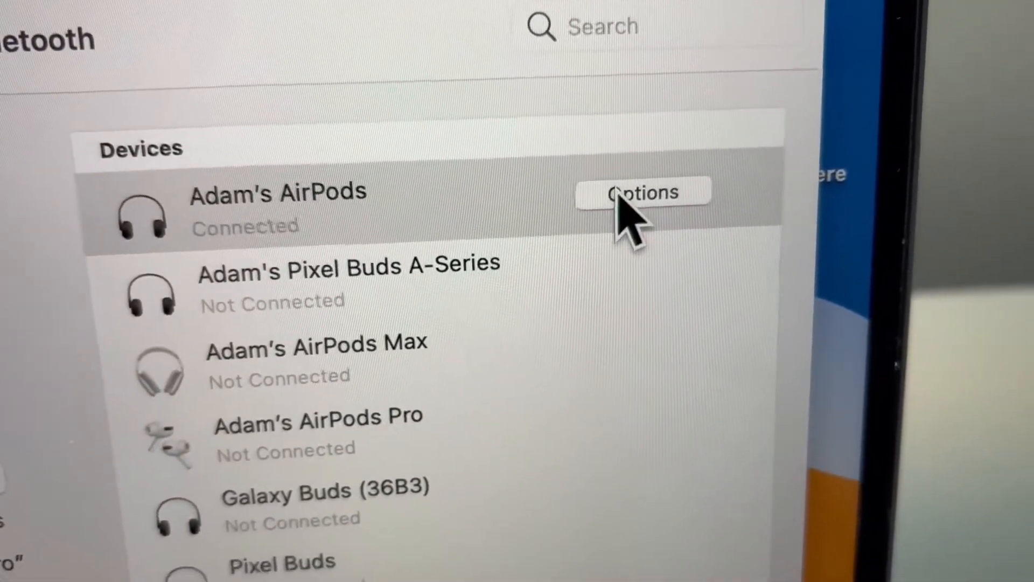
click(641, 193)
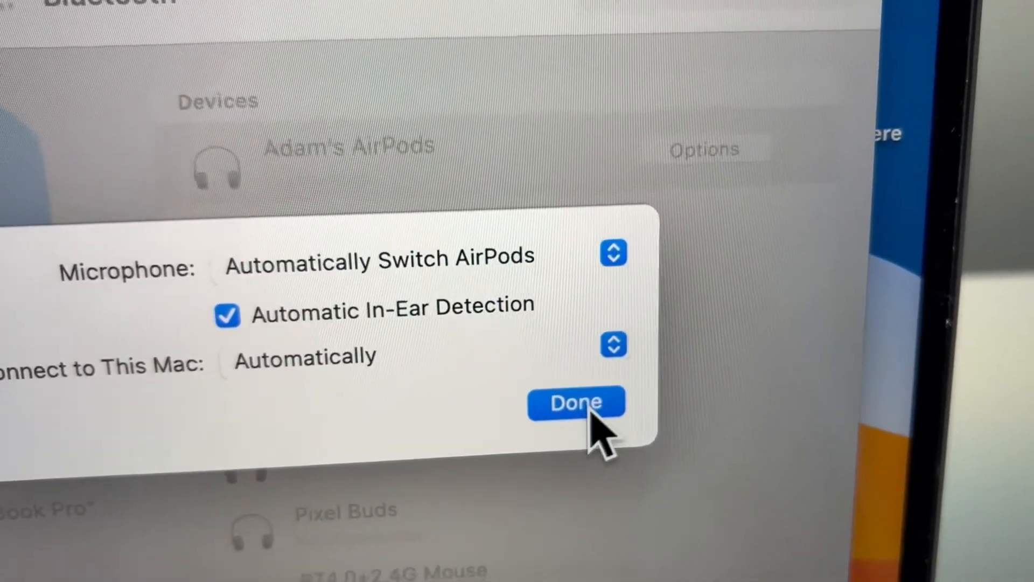
click(576, 402)
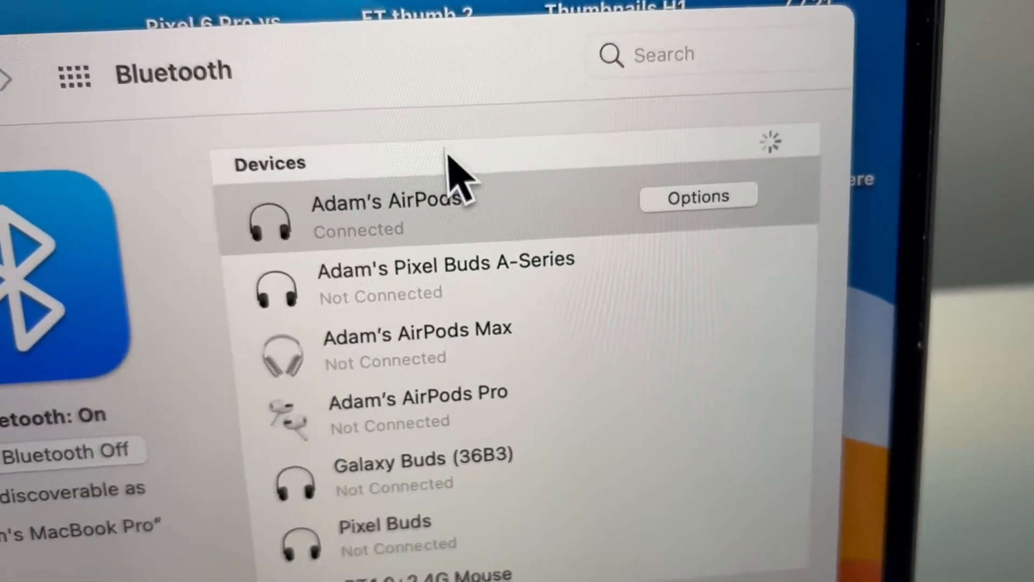
Scroll the Devices list to confirm the AirPods have disconnected and disappeared
scroll(down, 3)
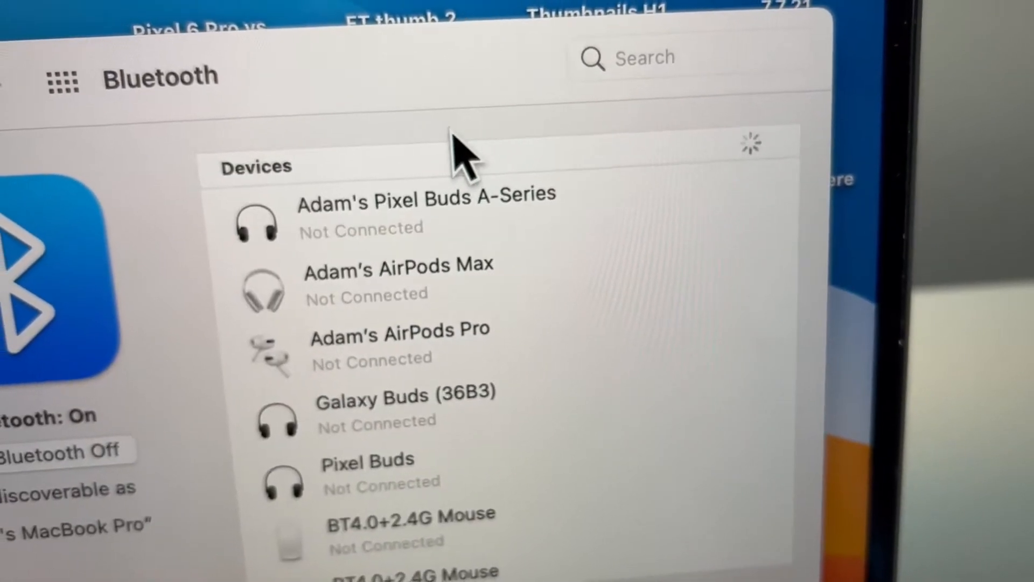